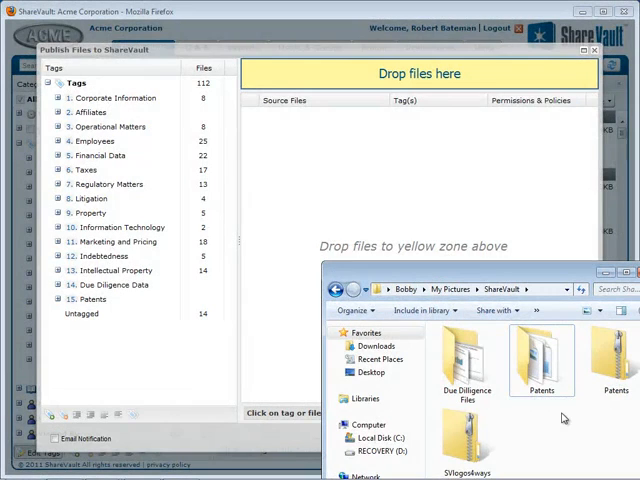
# Create a new security policy with Disable Copy/Paste enabled alongside PDF Only and PDFtrak
pyautogui.click(540, 360)
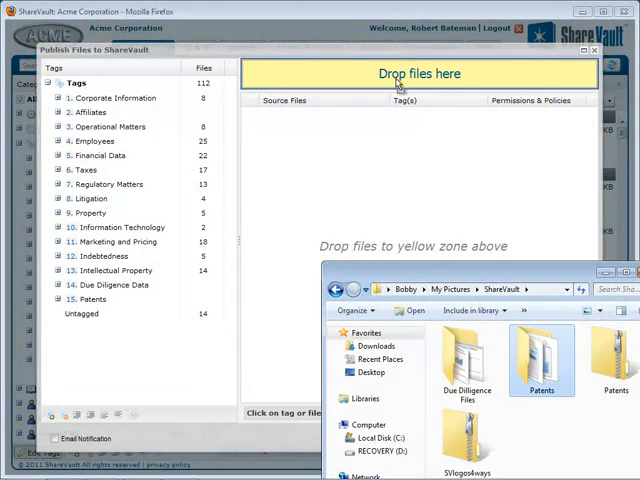
pyautogui.click(372, 48)
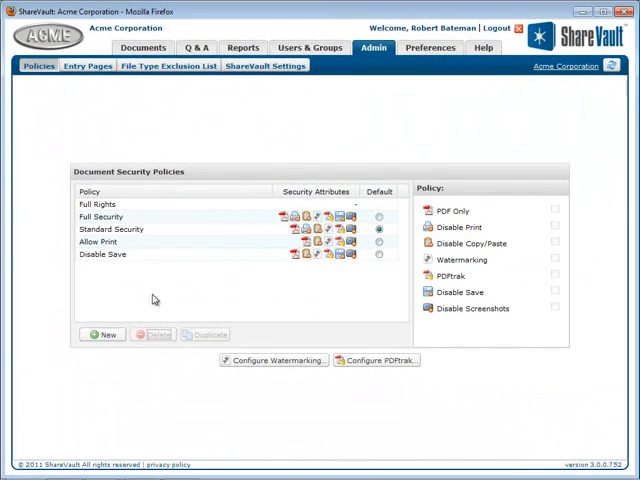
pyautogui.click(100, 334)
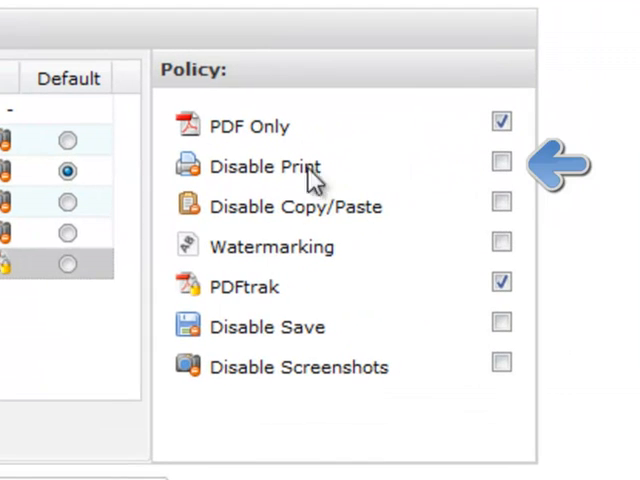
pyautogui.click(500, 200)
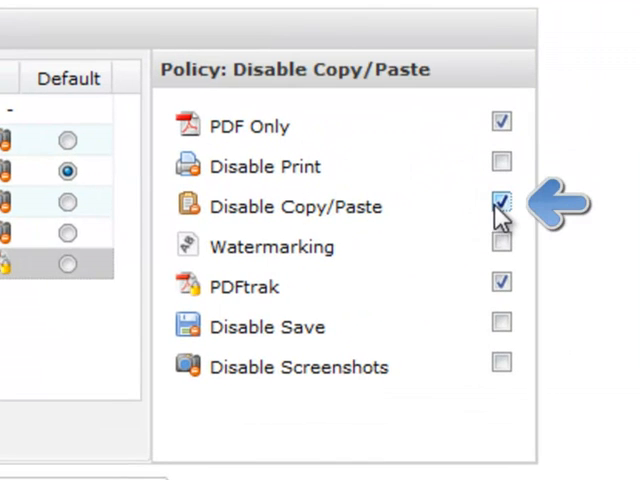
pyautogui.click(500, 202)
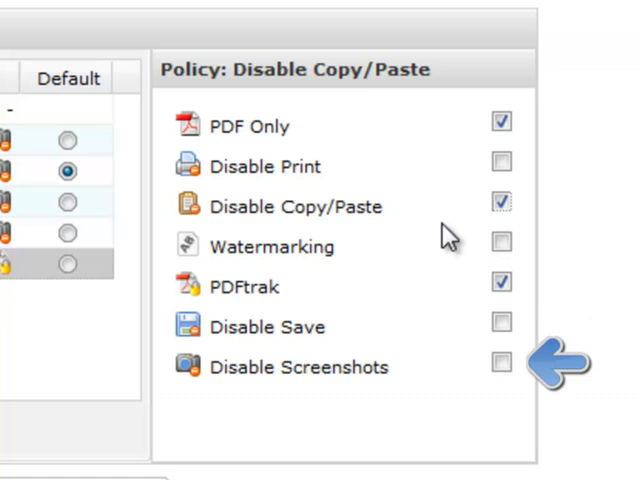
pyautogui.moveTo(560, 284)
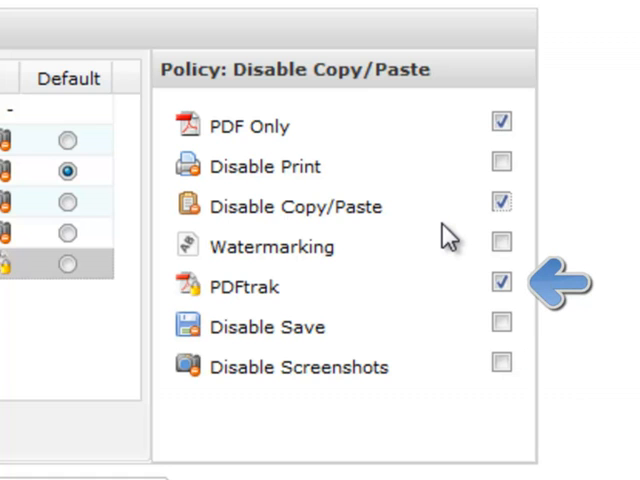
pyautogui.moveTo(448, 234)
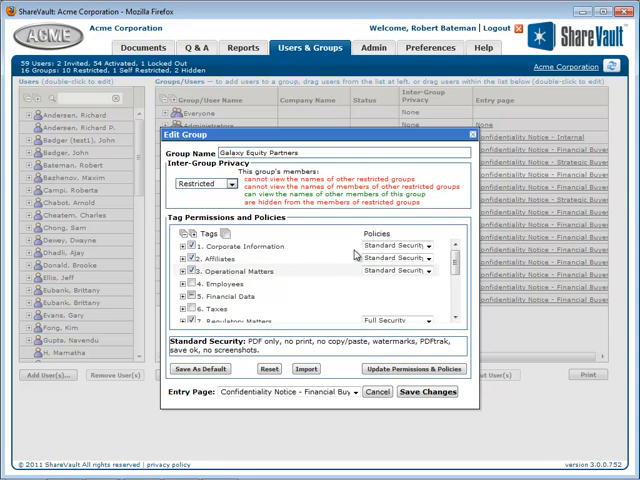
# Assign the Disable Copy/Paste policy to the group's Affiliates tag and save the changes
pyautogui.click(388, 258)
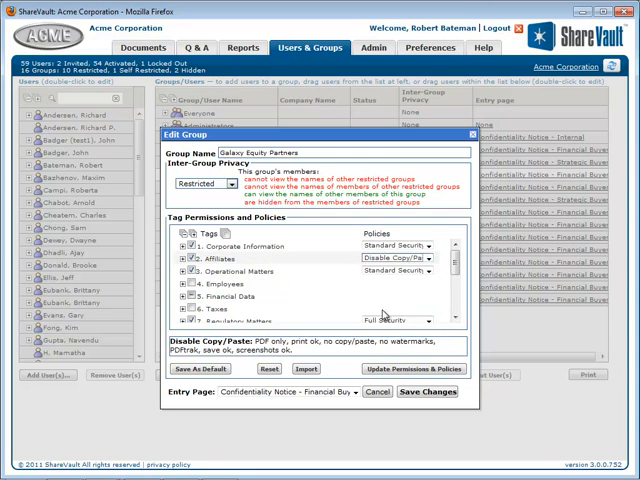
pyautogui.click(398, 270)
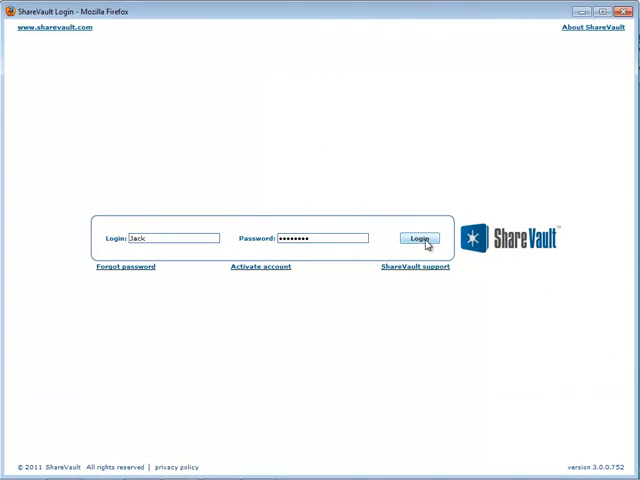
# Sign in as a member and agree to the confidentiality notice
pyautogui.click(418, 240)
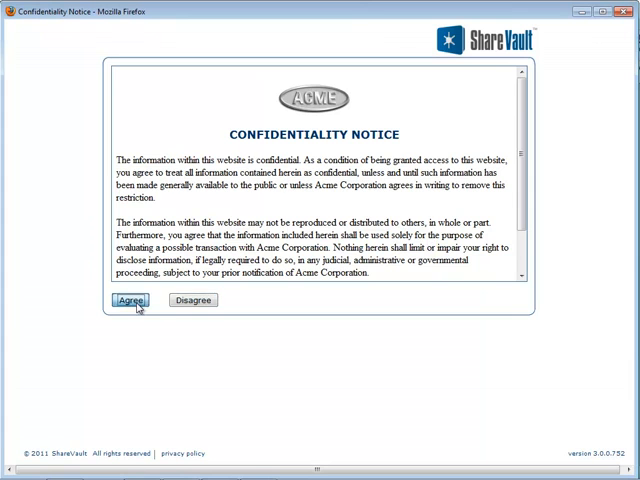
pyautogui.click(132, 300)
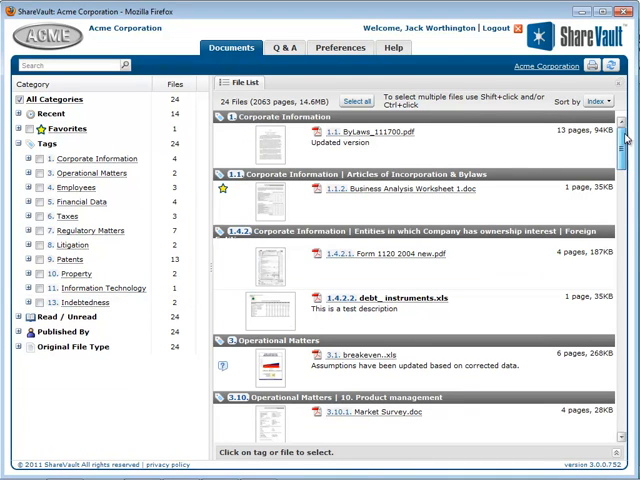
# Filter the document list to the Financial Data and Employees tags, showing eight files
pyautogui.scroll(-3)
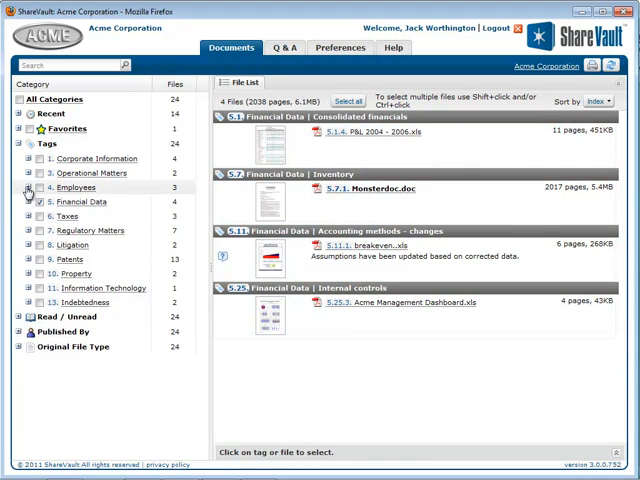
pyautogui.click(28, 188)
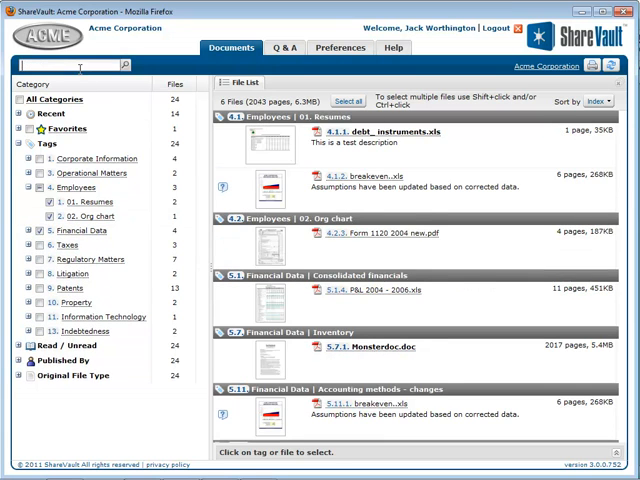
# Search for 'Market' and view Market Survey.doc from the five results
pyautogui.write('Market')
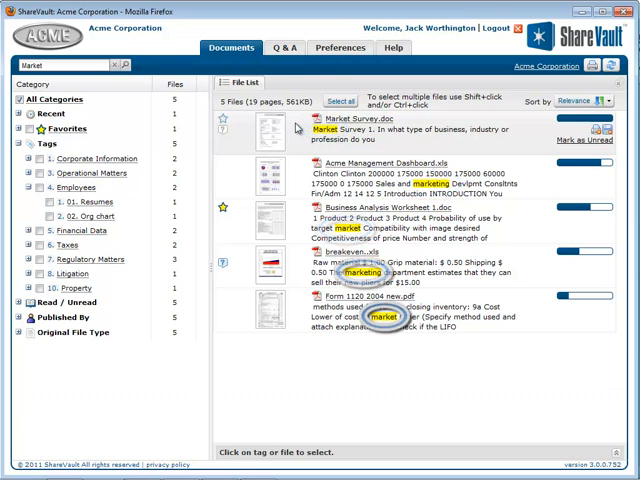
pyautogui.doubleClick(344, 132)
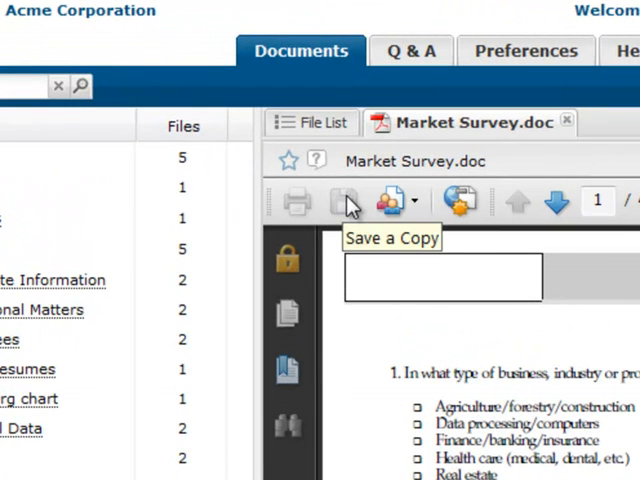
pyautogui.moveTo(292, 200)
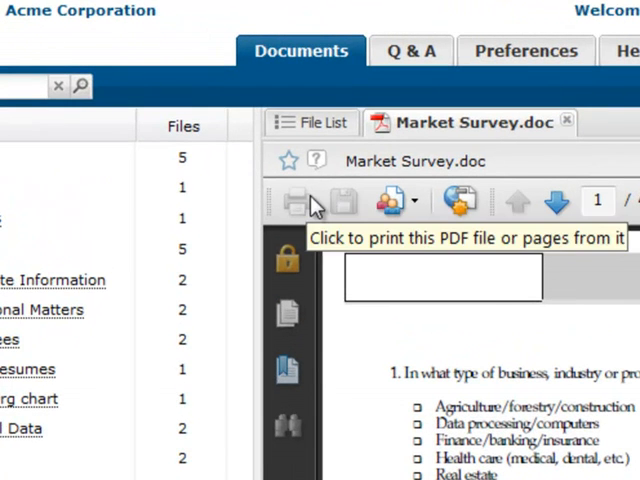